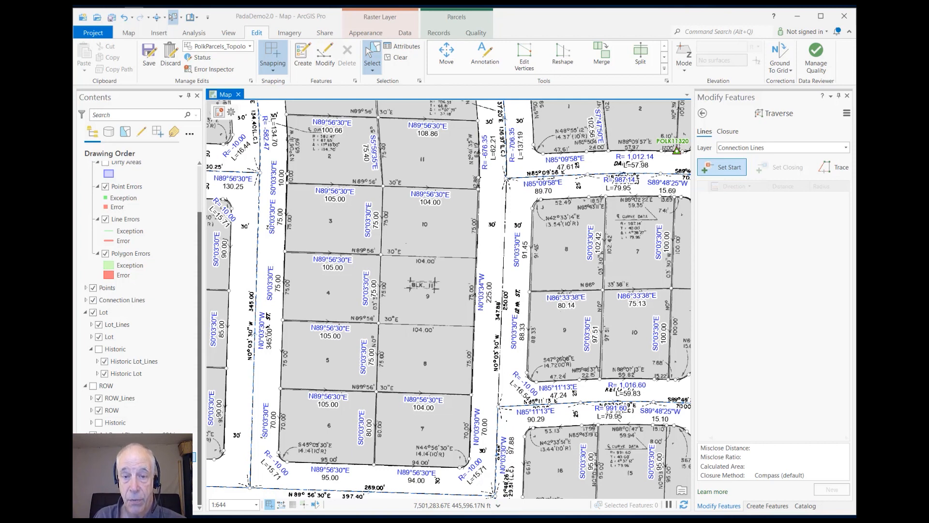
{"action": "mouse_move", "coordinate": [432, 308]}
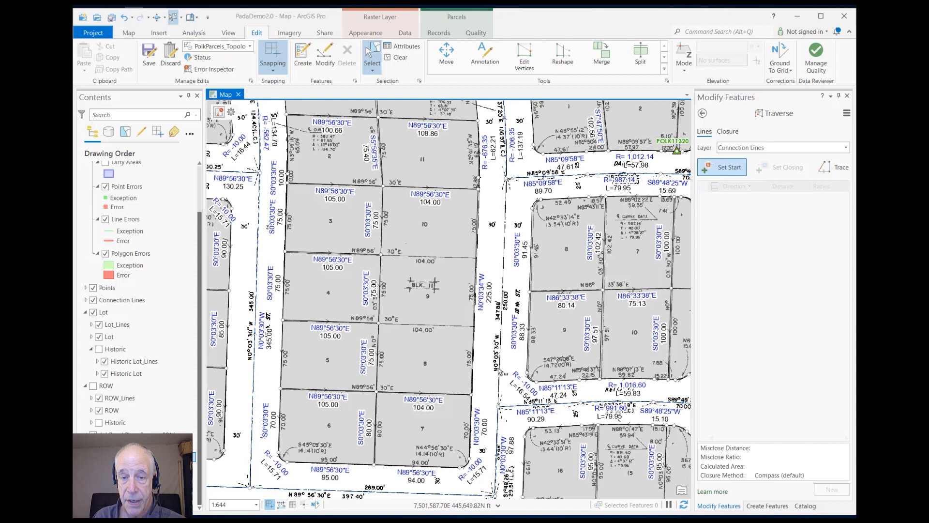
{"action": "mouse_move", "coordinate": [504, 364]}
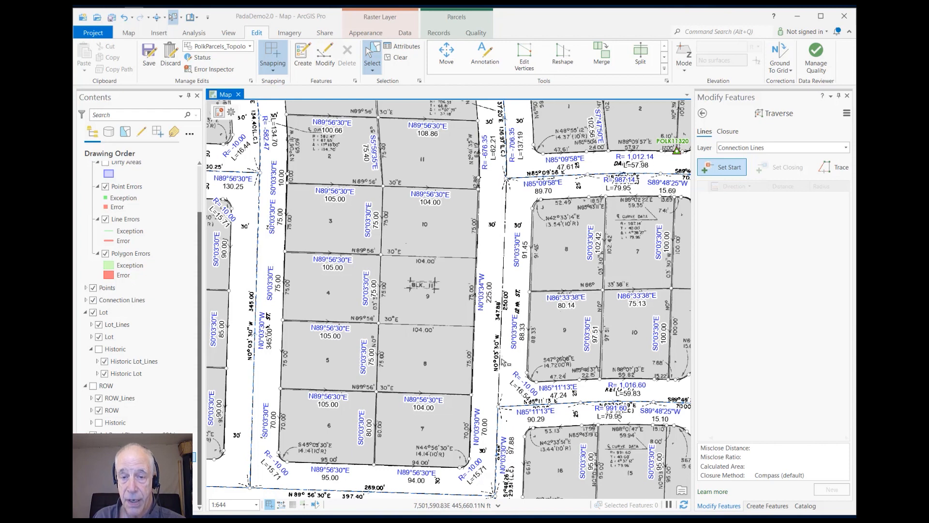
{"action": "mouse_move", "coordinate": [504, 362]}
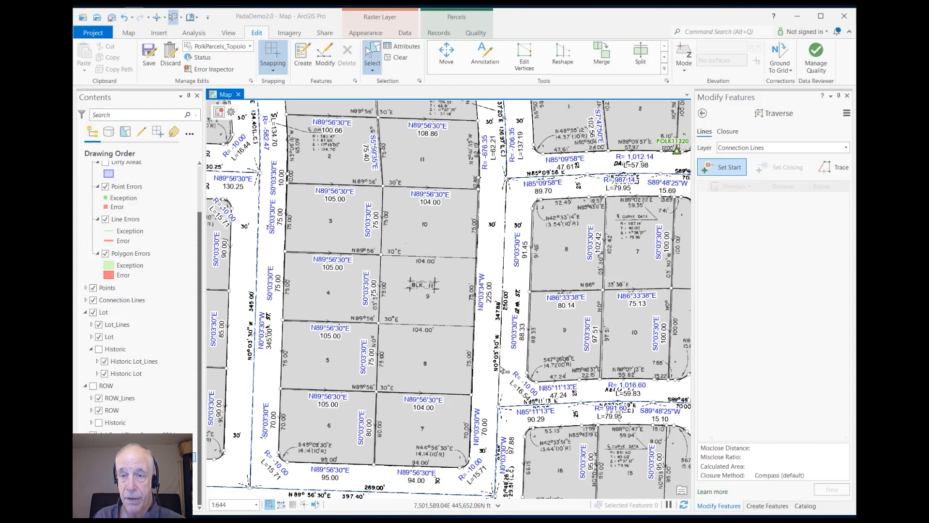
{"action": "mouse_move", "coordinate": [726, 169]}
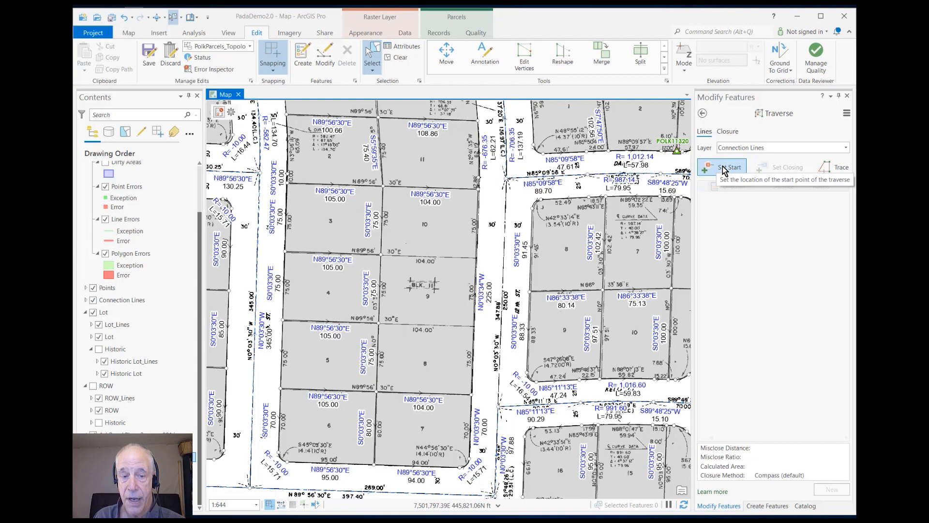
{"action": "mouse_move", "coordinate": [715, 216]}
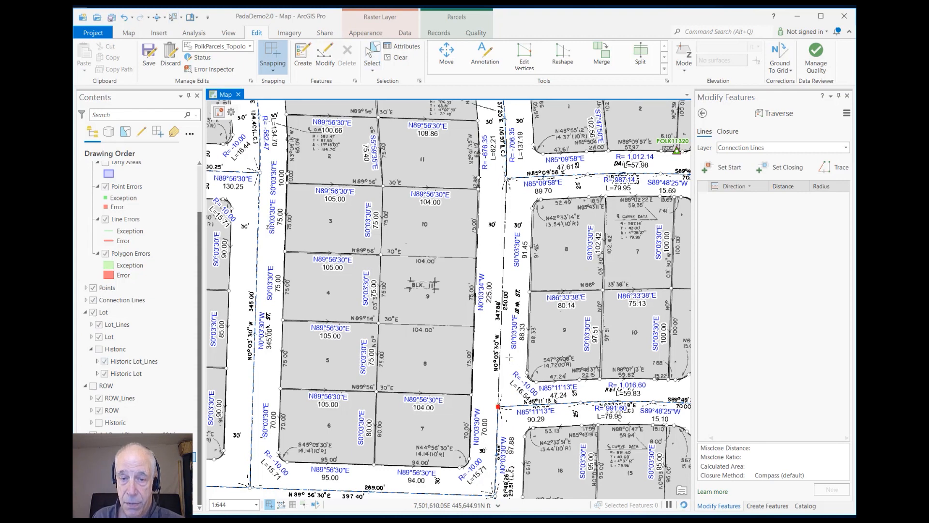
- Enter the first traverse course, bearing N0°03'30"W for 250, up the road
{"action": "left_click", "coordinate": [728, 166]}
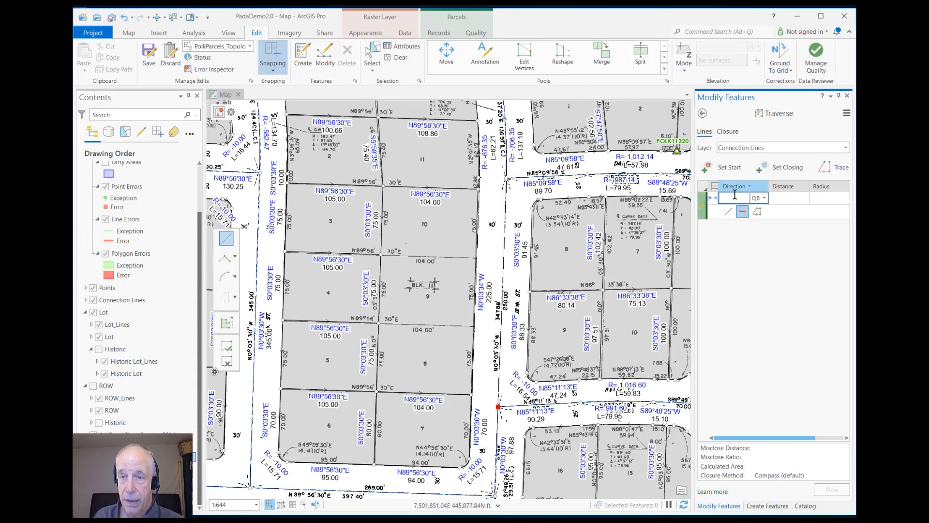
{"action": "left_click", "coordinate": [735, 197]}
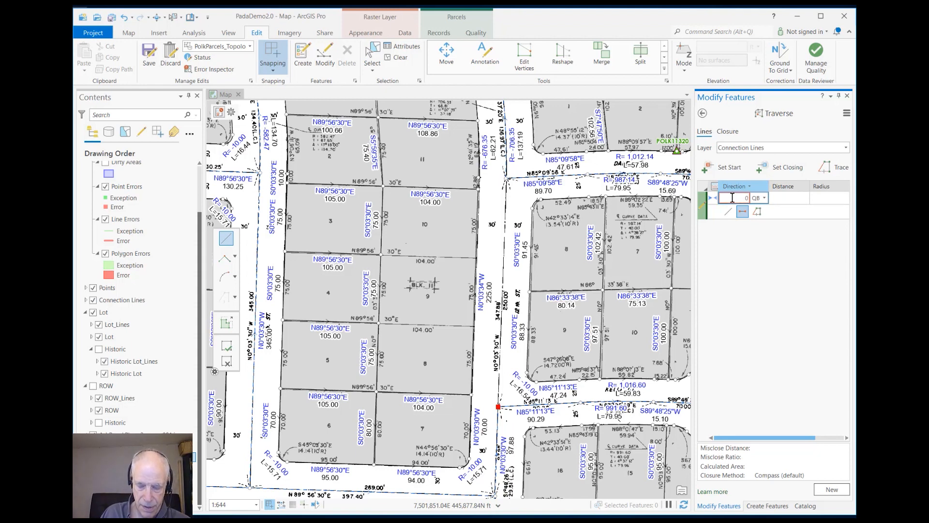
{"action": "type", "text": "-30-"}
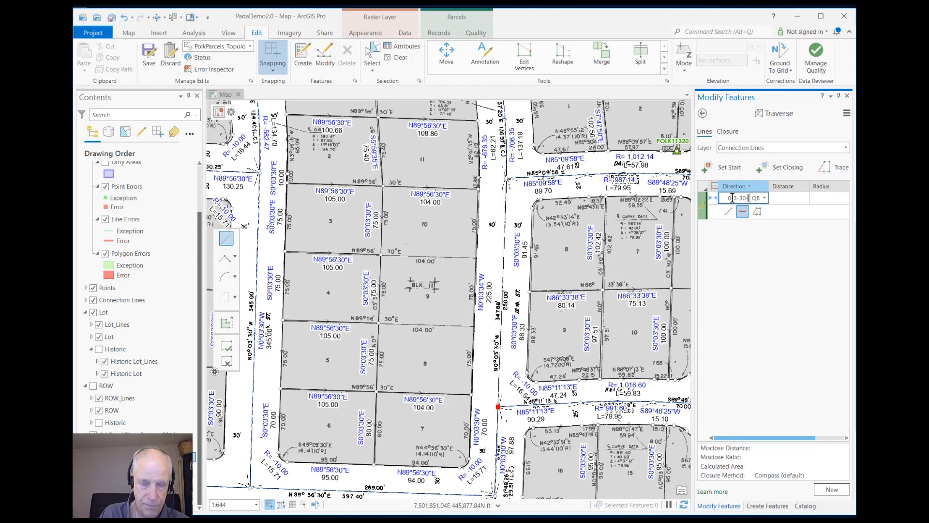
{"action": "type", "text": "N0°13'30\"W"}
{"action": "left_click", "coordinate": [790, 198]}
{"action": "type", "text": "250"}
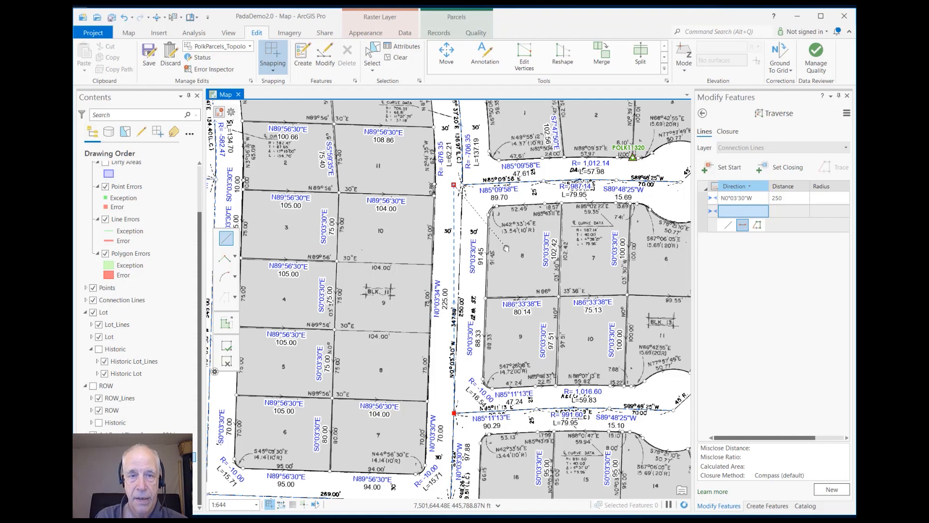
{"action": "mouse_move", "coordinate": [743, 151]}
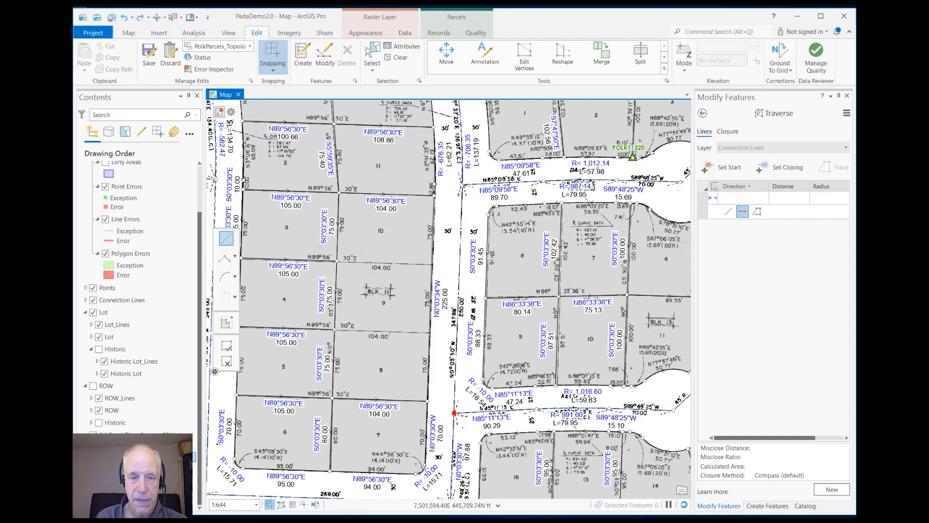
{"action": "mouse_move", "coordinate": [330, 486]}
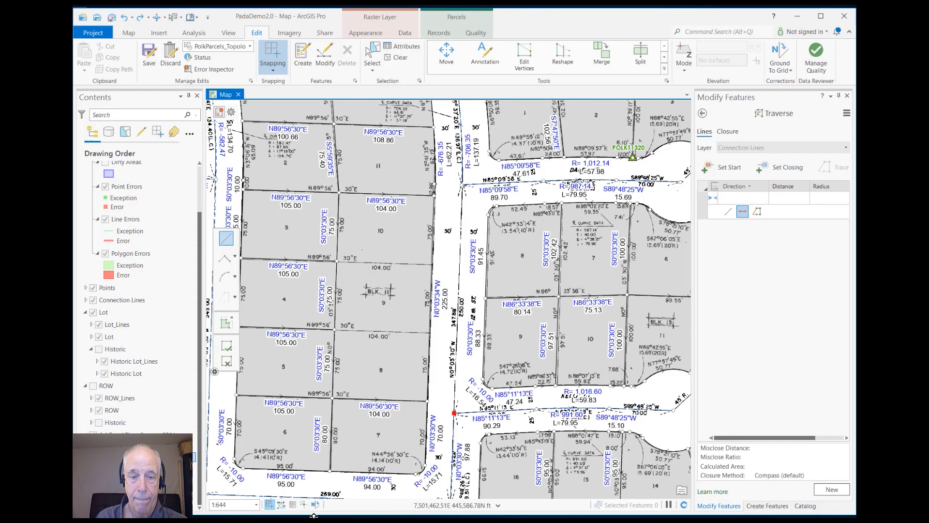
- Open the Ground to Grid correction settings from the status bar
{"action": "left_click", "coordinate": [315, 504]}
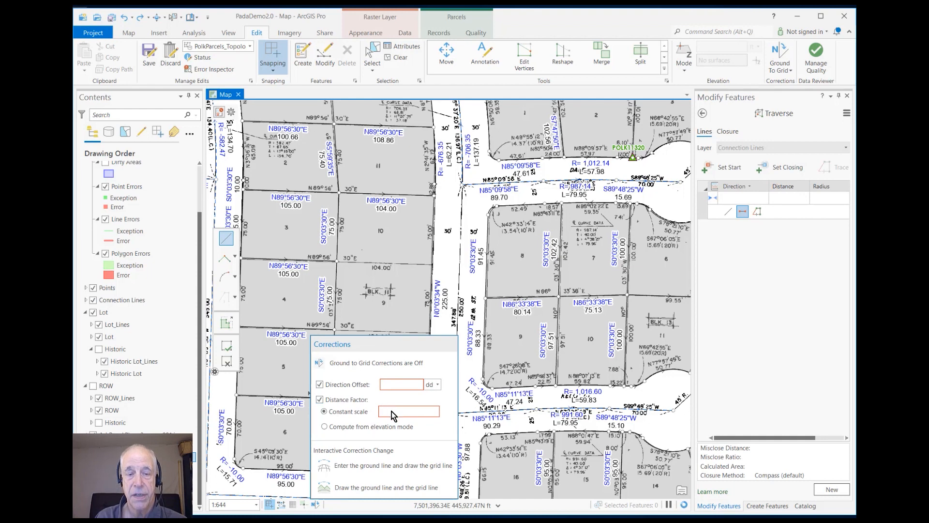
{"action": "mouse_move", "coordinate": [409, 412]}
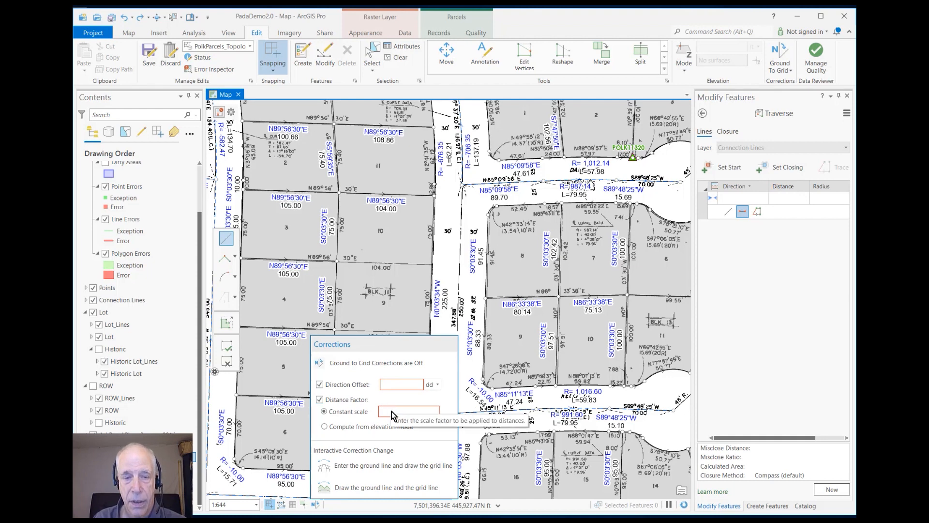
{"action": "mouse_move", "coordinate": [385, 465]}
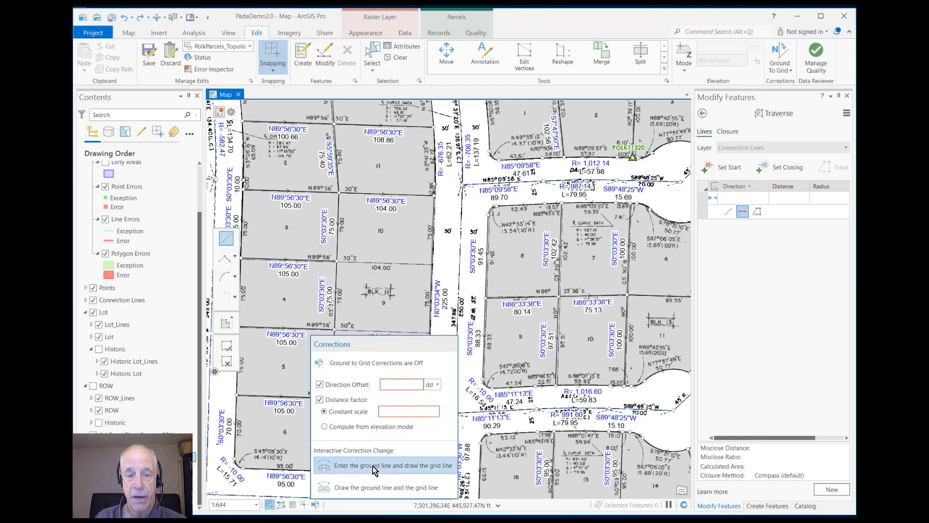
{"action": "mouse_move", "coordinate": [391, 466]}
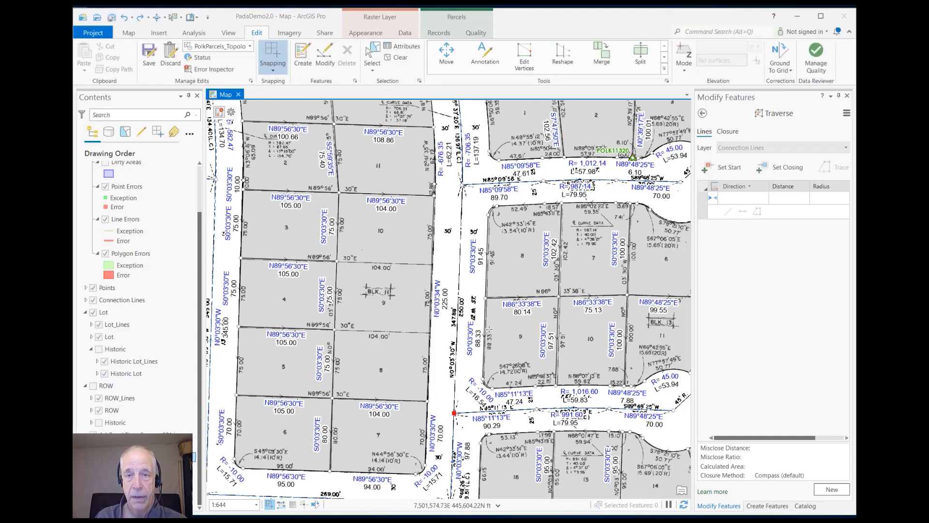
- Pick the N86°33'38"E, 80.14 lot line as the ground line
{"action": "left_click", "coordinate": [780, 54]}
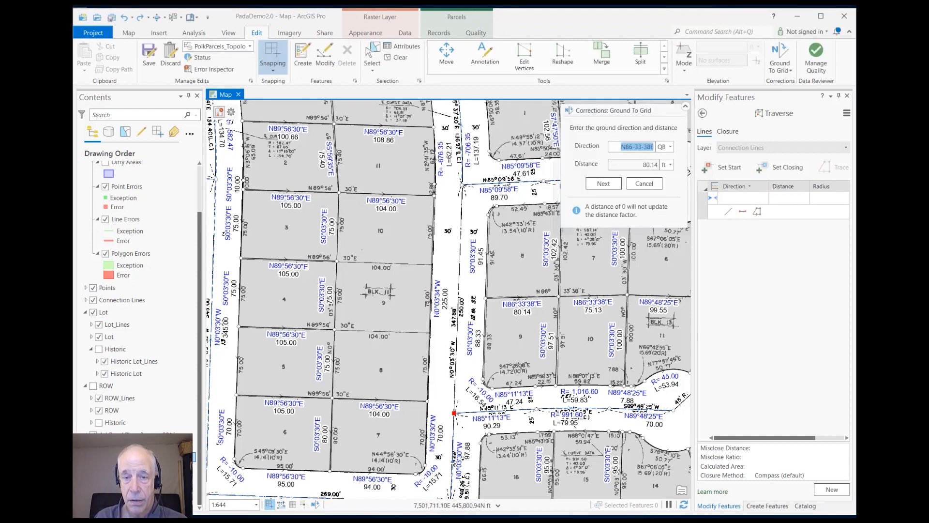
- Confirm ground direction N86-33-38E and distance 80.14 in the Ground To Grid dialog
{"action": "left_click", "coordinate": [635, 147]}
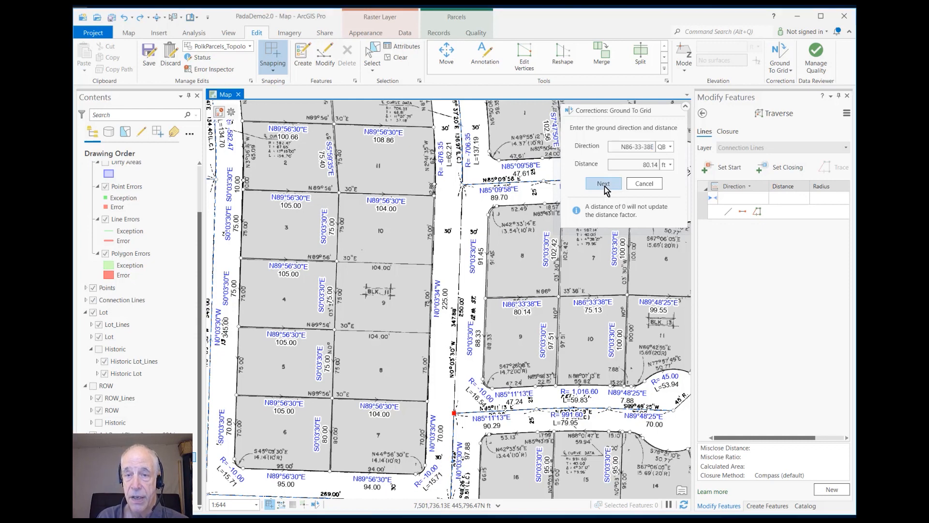
{"action": "left_click", "coordinate": [602, 183]}
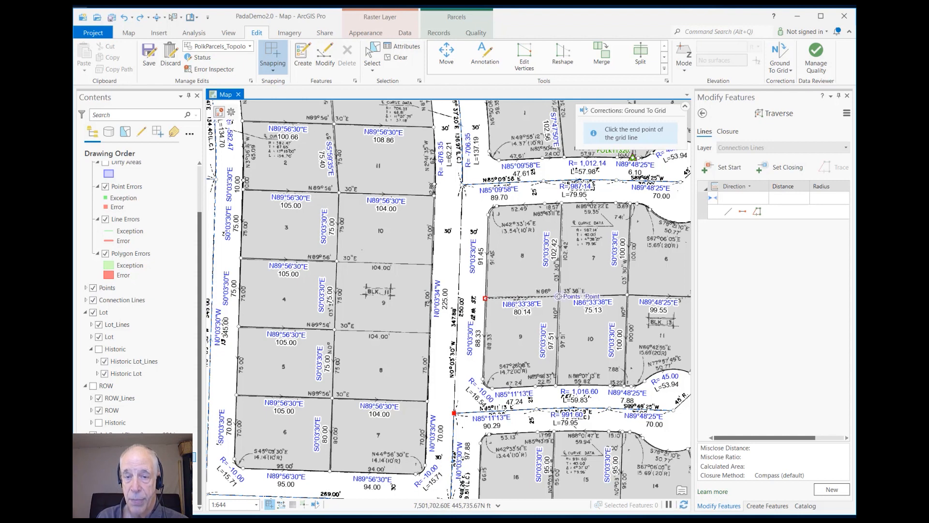
- Place the grid line end on the scanned lot line, applying offset -1.9627315° and factor 1.0000139462
{"action": "left_click", "coordinate": [780, 56]}
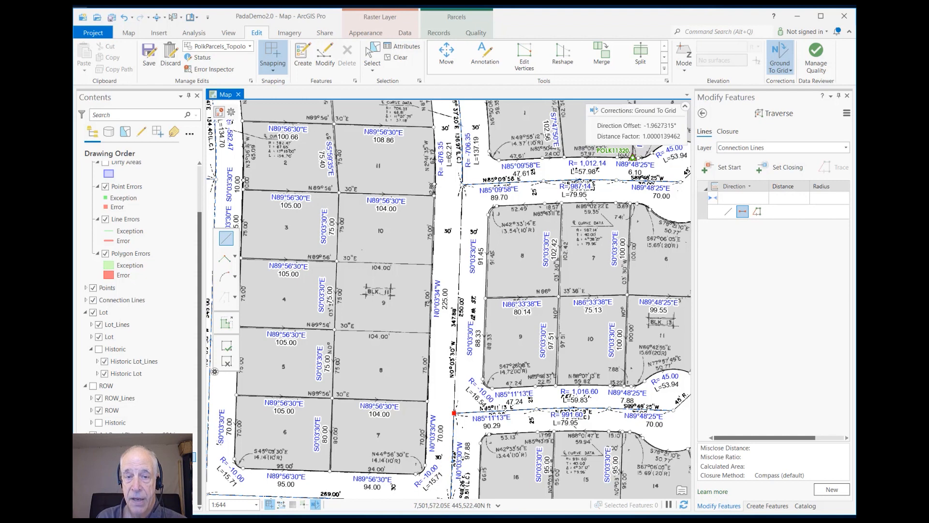
{"action": "left_click", "coordinate": [744, 198]}
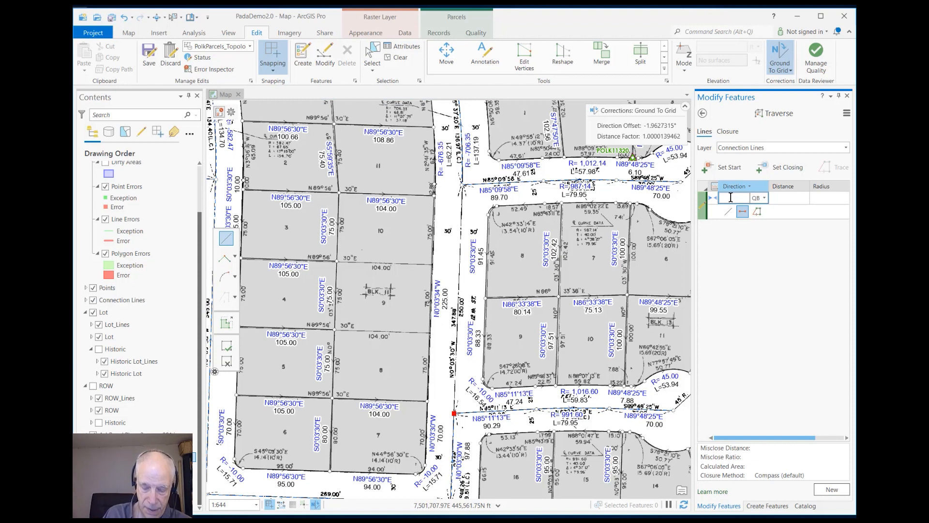
- Type bearing 0-3-30 NW for the corrected first traverse course
{"action": "type", "text": "0-"}
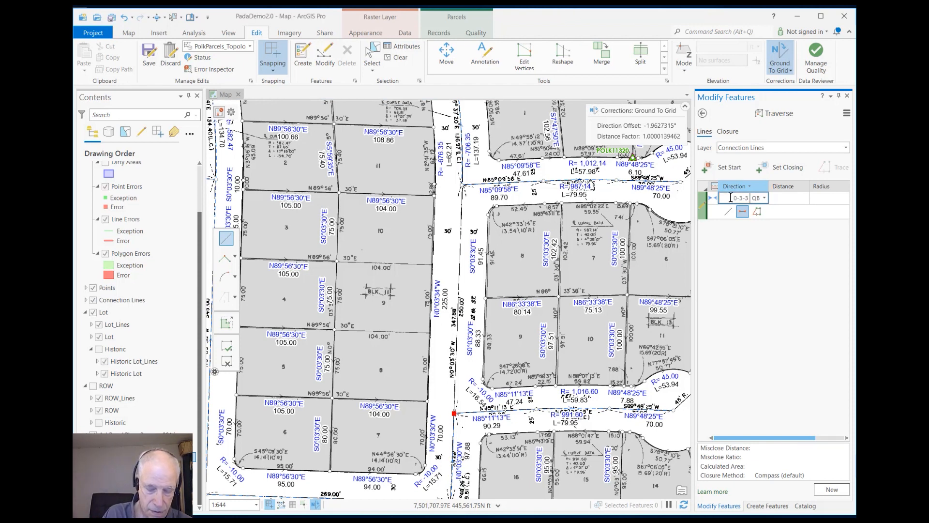
{"action": "type", "text": "3-30"}
{"action": "left_click", "coordinate": [789, 198]}
{"action": "type", "text": "250"}
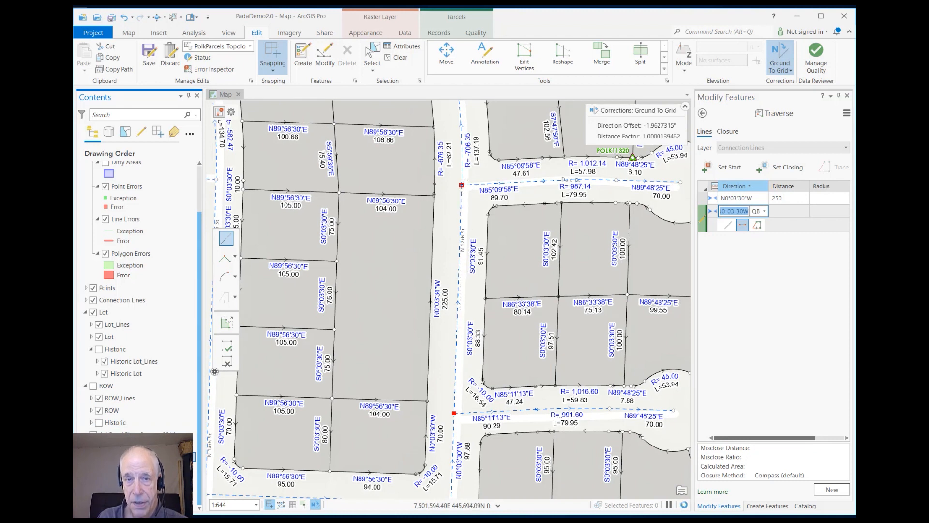
{"action": "mouse_move", "coordinate": [462, 179]}
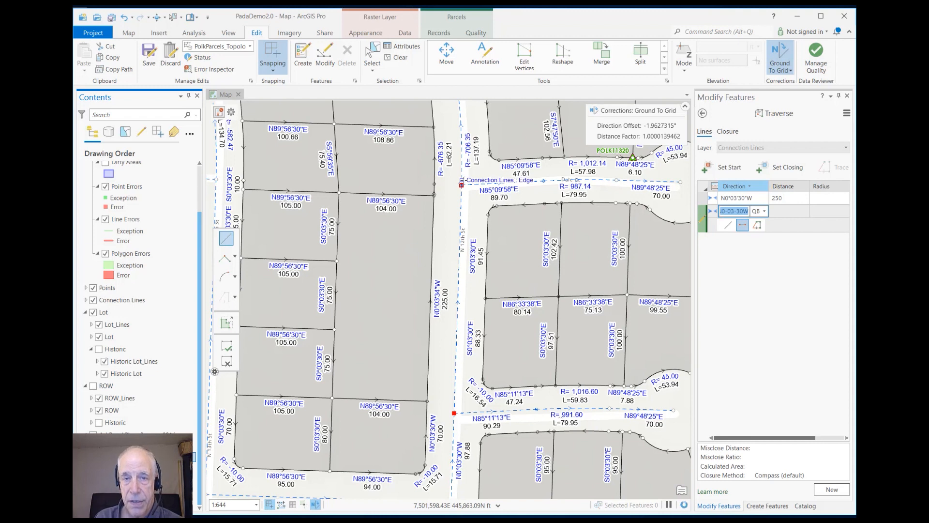
{"action": "mouse_move", "coordinate": [462, 185]}
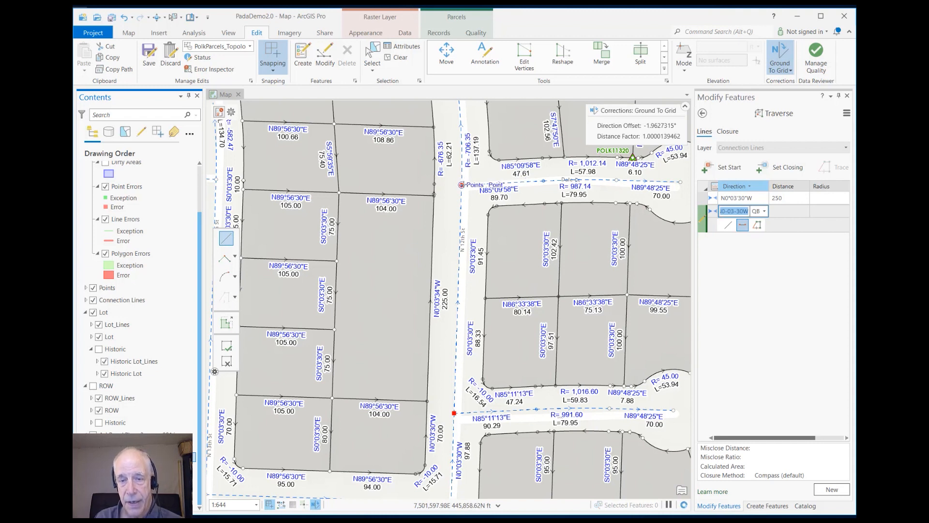